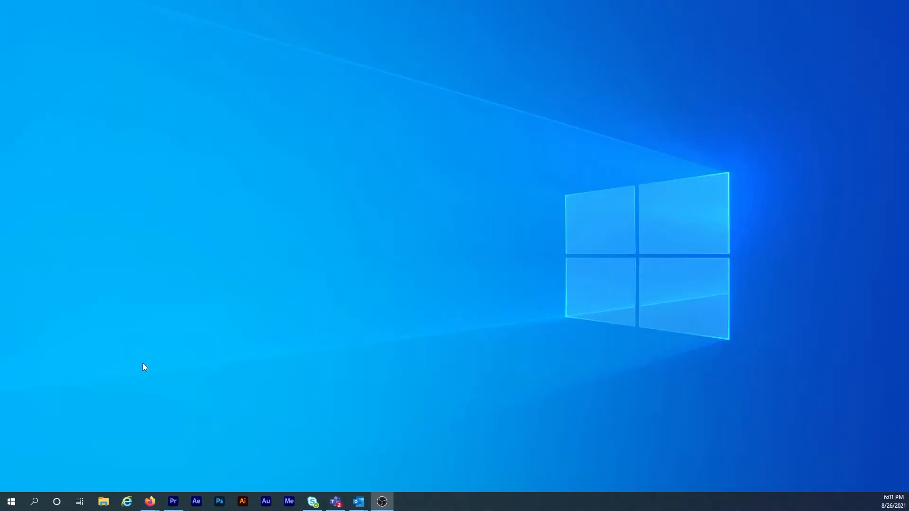
# - Search Windows for 'sound' and go to the Sound settings page
pyautogui.click(35, 501)
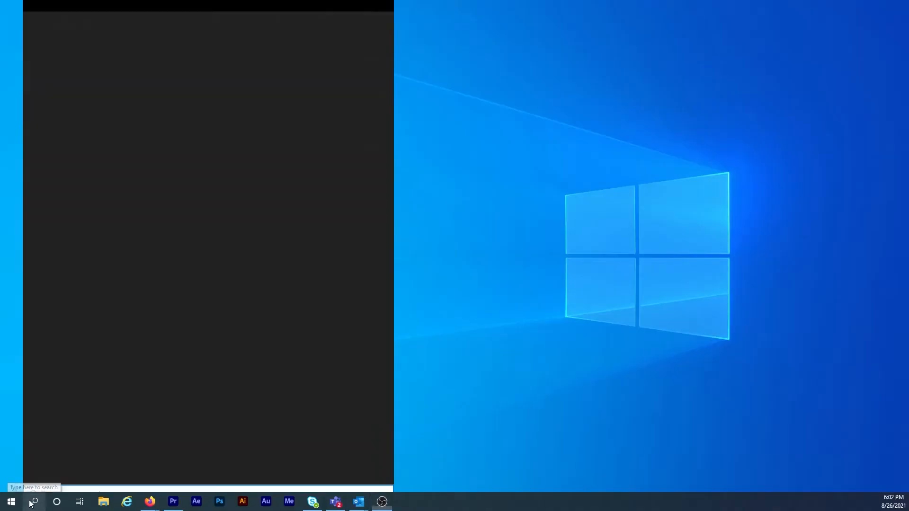
pyautogui.write('sound')
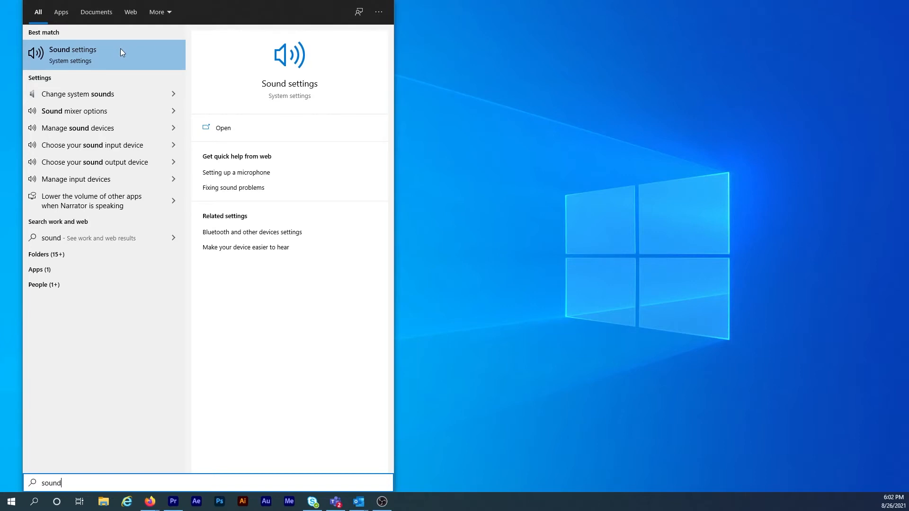
pyautogui.click(73, 54)
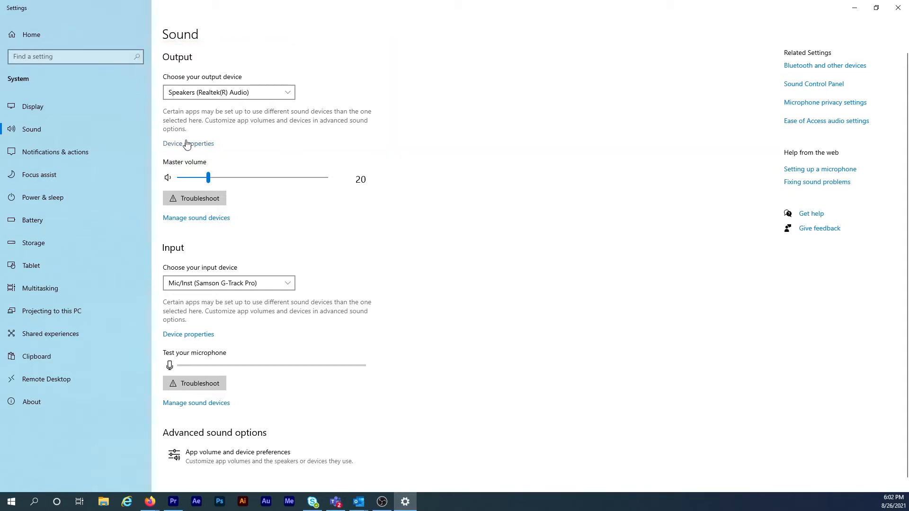
# - Uncheck 'Allow applications to take exclusive control' in the Speakers Properties Advanced settings
pyautogui.click(188, 143)
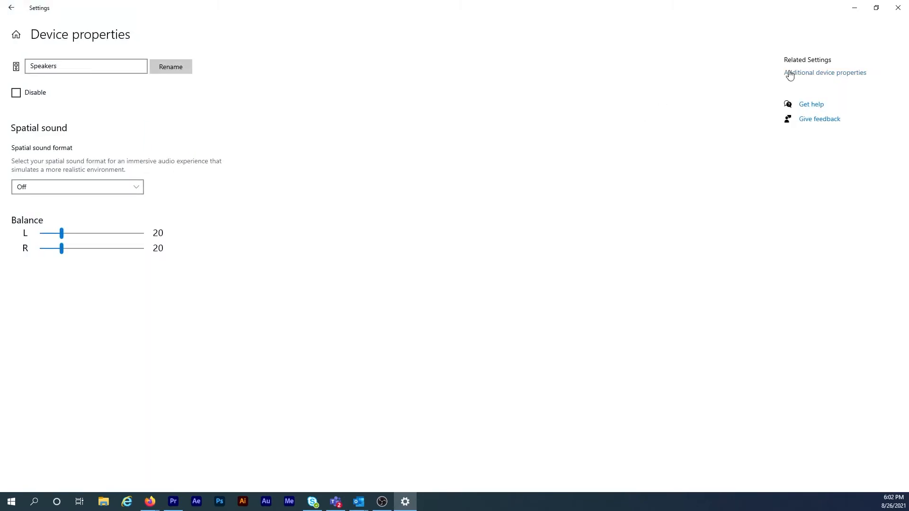
pyautogui.click(824, 72)
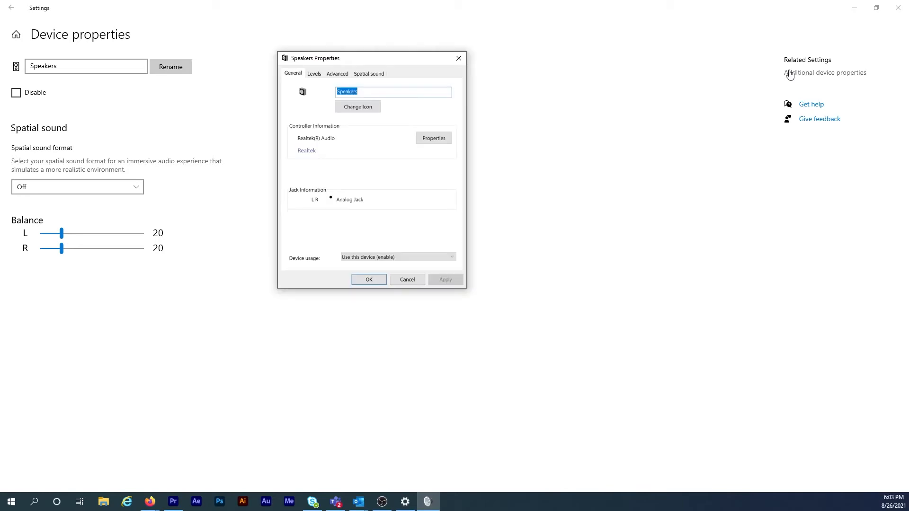
pyautogui.click(337, 74)
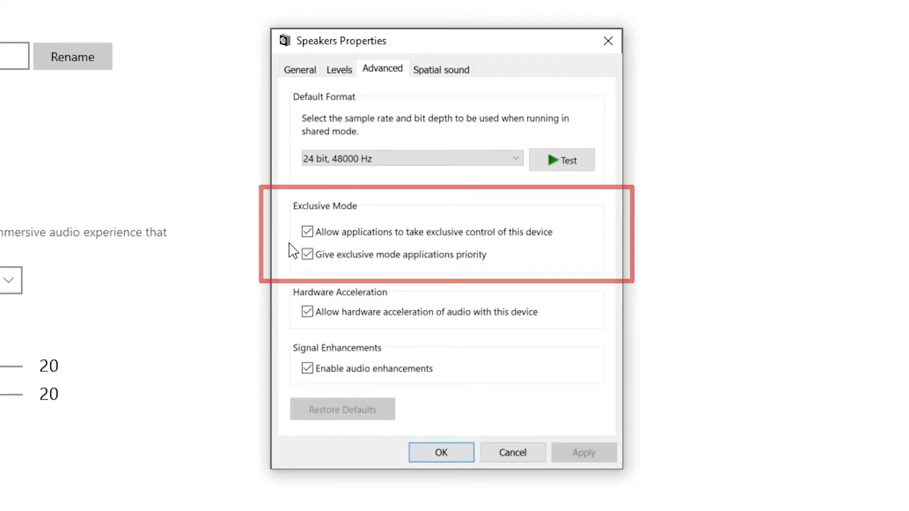
pyautogui.click(307, 232)
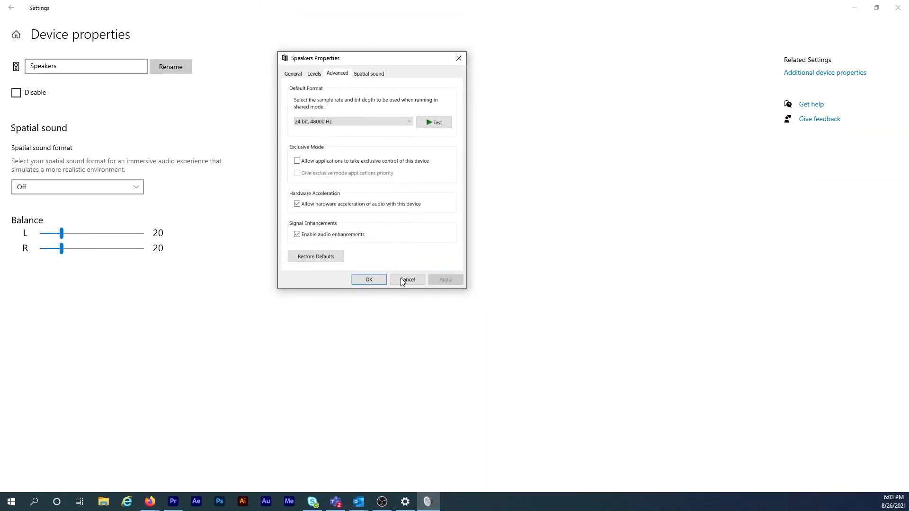
pyautogui.click(407, 280)
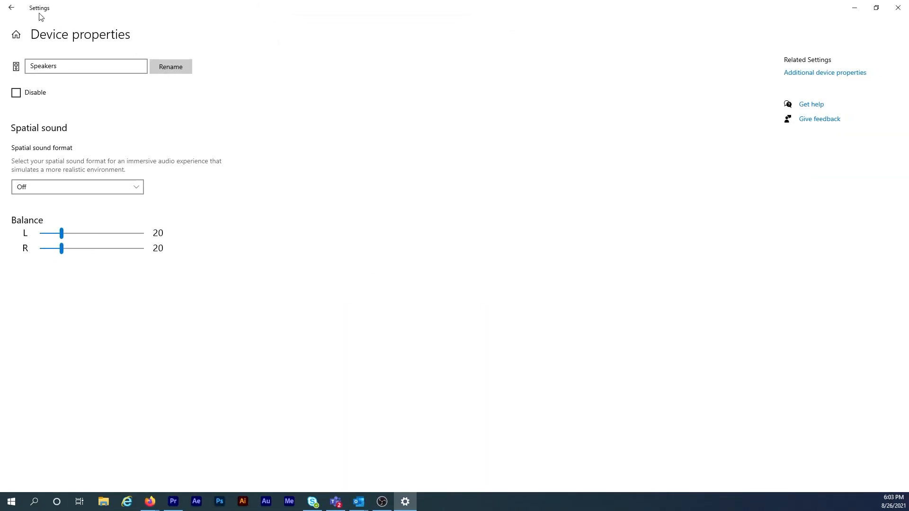
# - Select Headphones (Realtek(R) Audio) as the output device and show its device properties
pyautogui.click(10, 8)
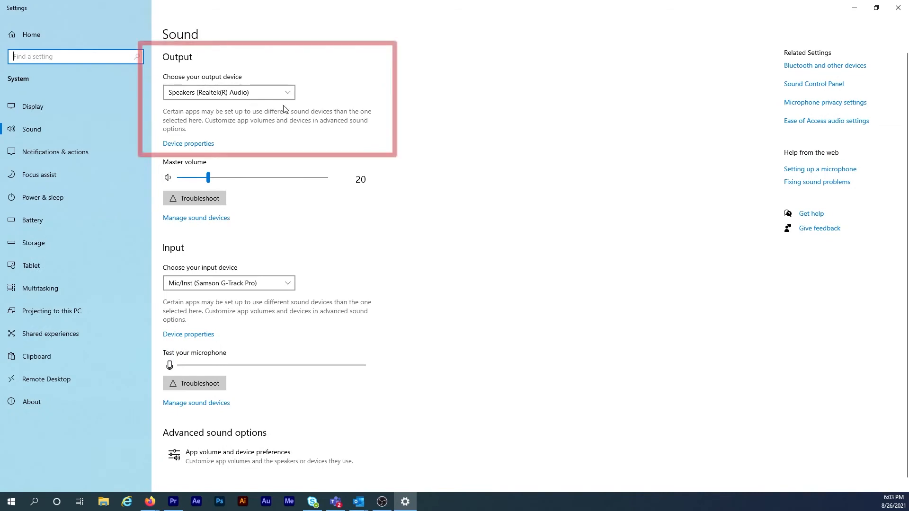
pyautogui.click(228, 92)
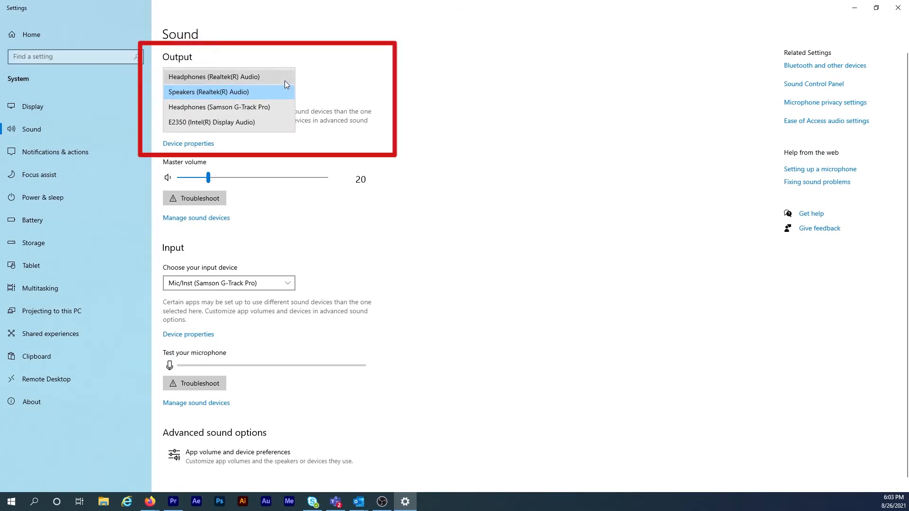
pyautogui.click(228, 75)
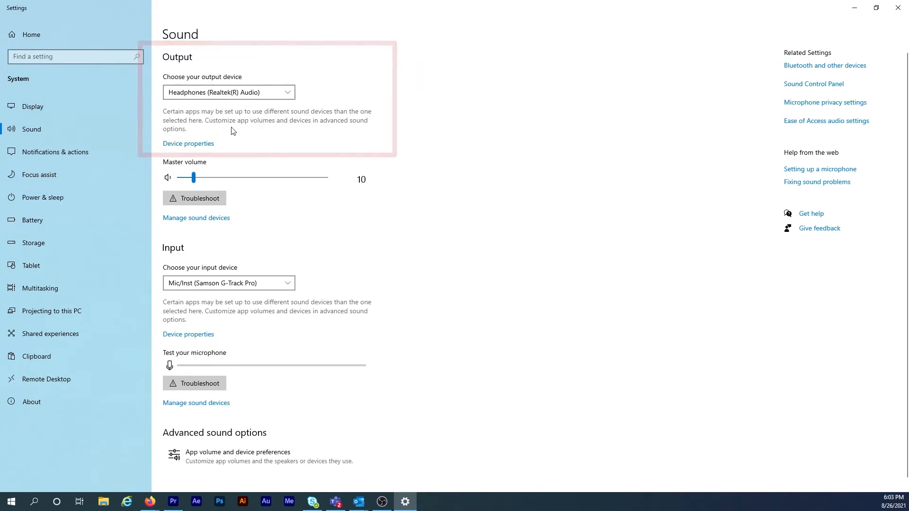
pyautogui.click(187, 143)
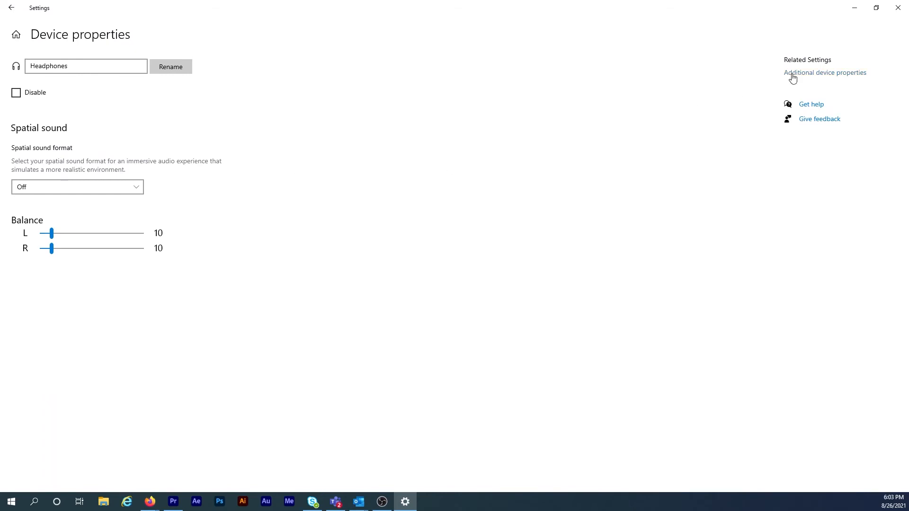
# - Uncheck 'Allow applications to take exclusive control' for the Headphones and apply the change
pyautogui.click(825, 72)
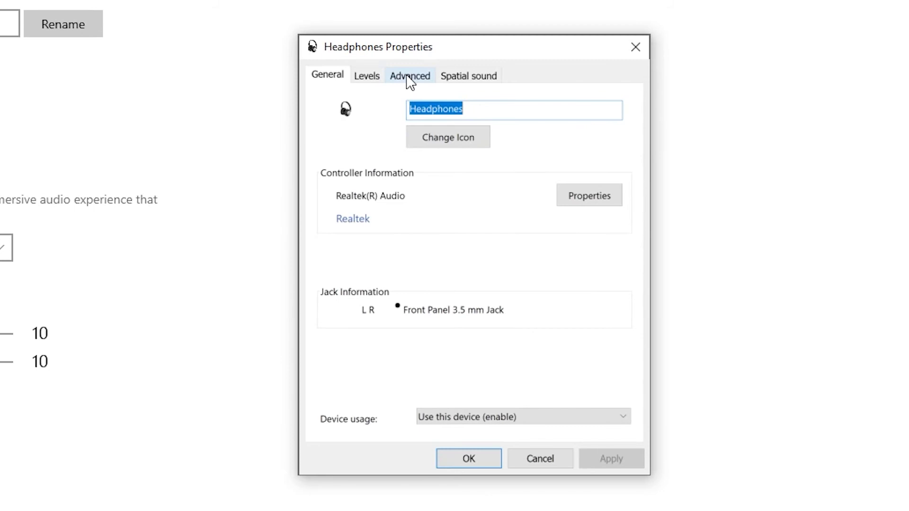
pyautogui.click(409, 76)
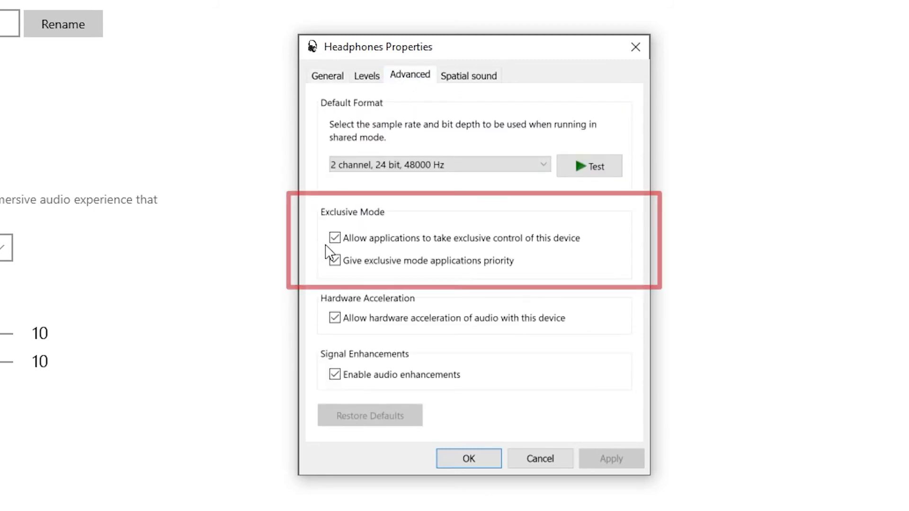
pyautogui.click(334, 238)
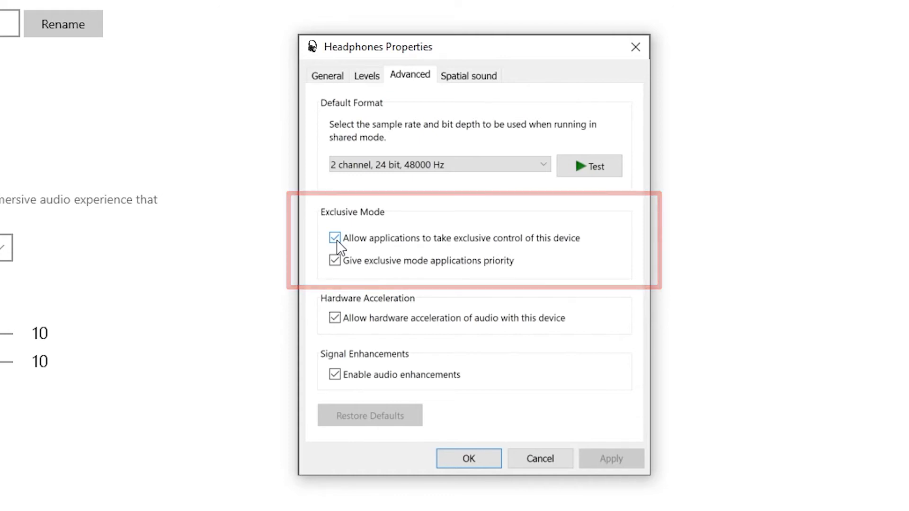
pyautogui.click(334, 238)
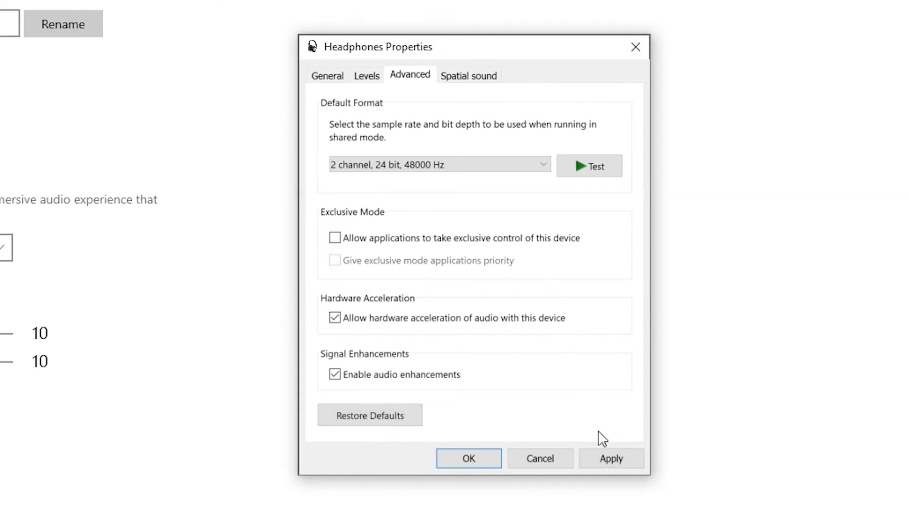
pyautogui.click(610, 458)
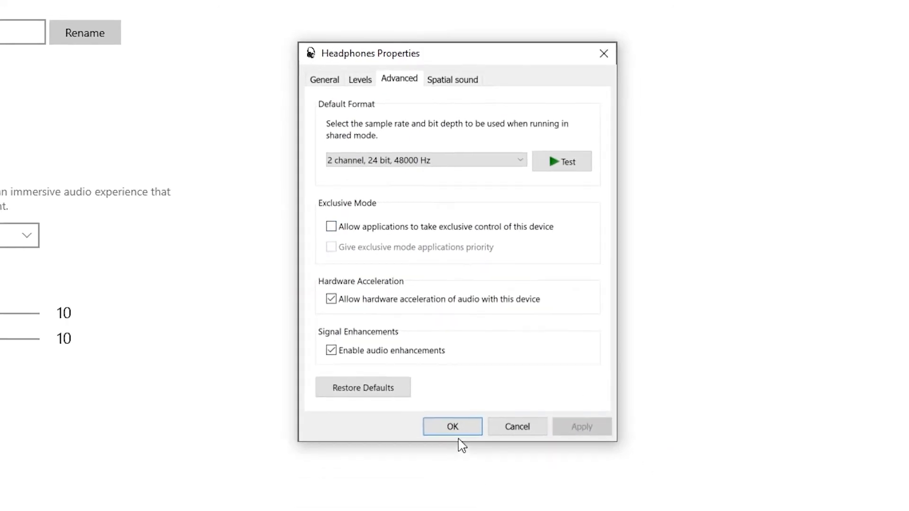
pyautogui.click(452, 427)
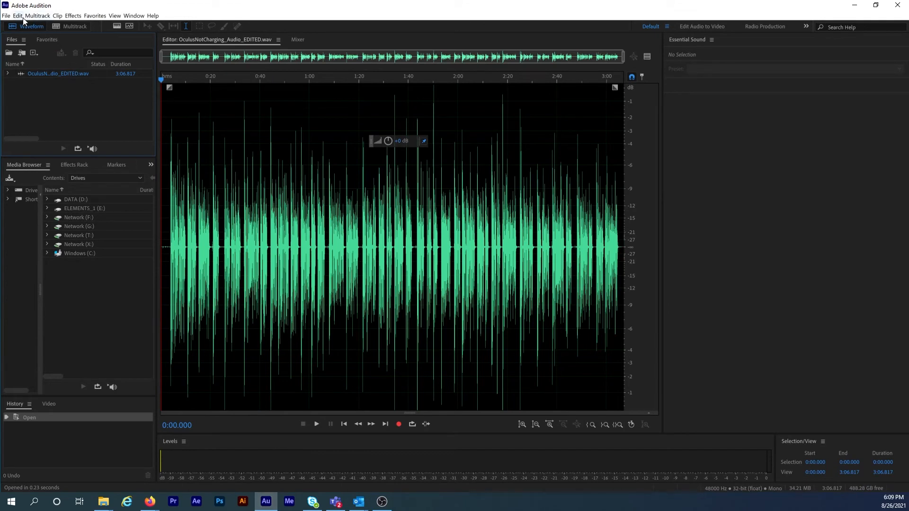
# - Set Audition's Audio Hardware Default Output to System Default - Headphones (Realtek(R) Audio), confirming the warning
pyautogui.click(18, 16)
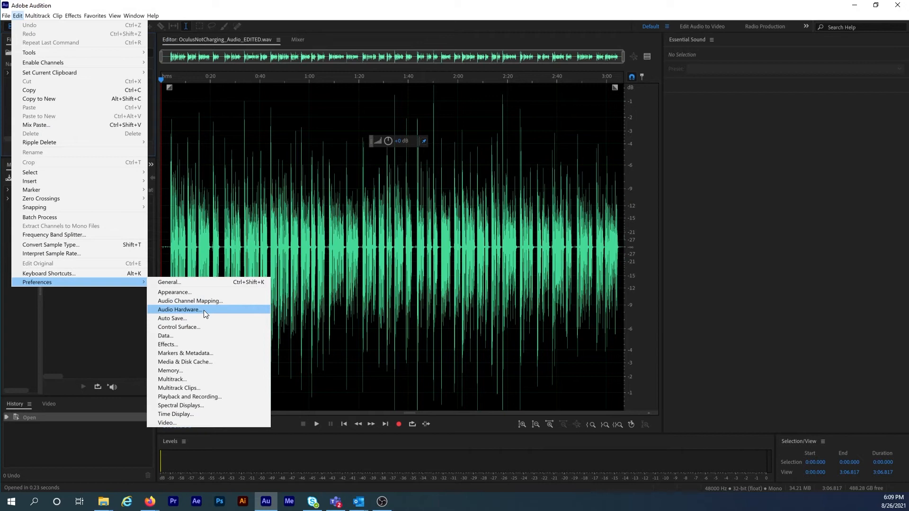
pyautogui.click(179, 308)
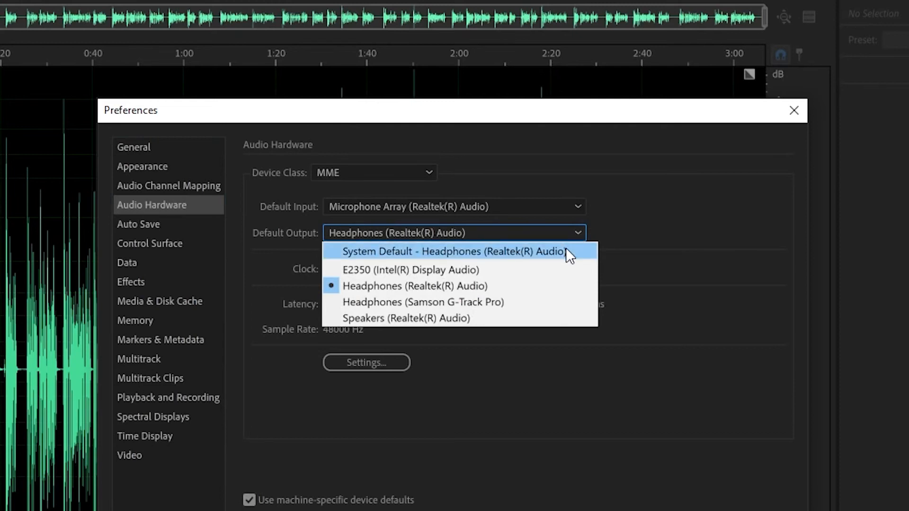
pyautogui.click(455, 251)
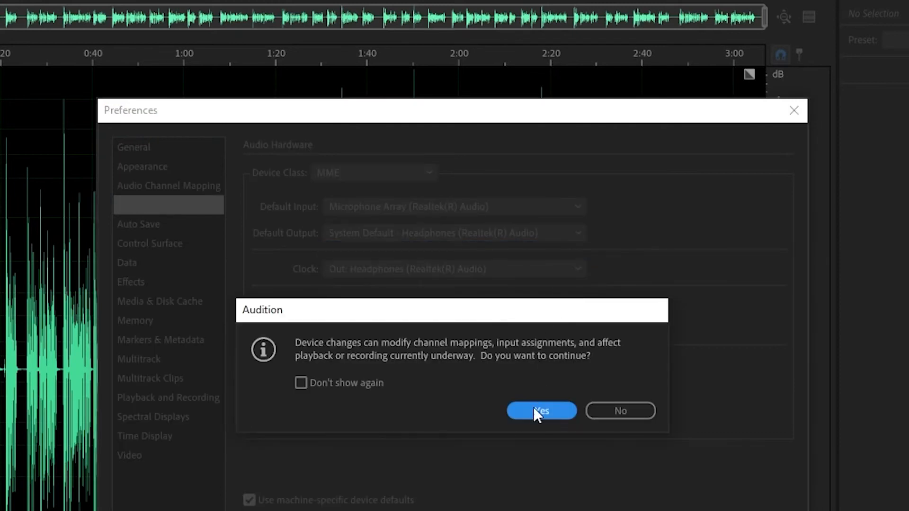
pyautogui.click(541, 410)
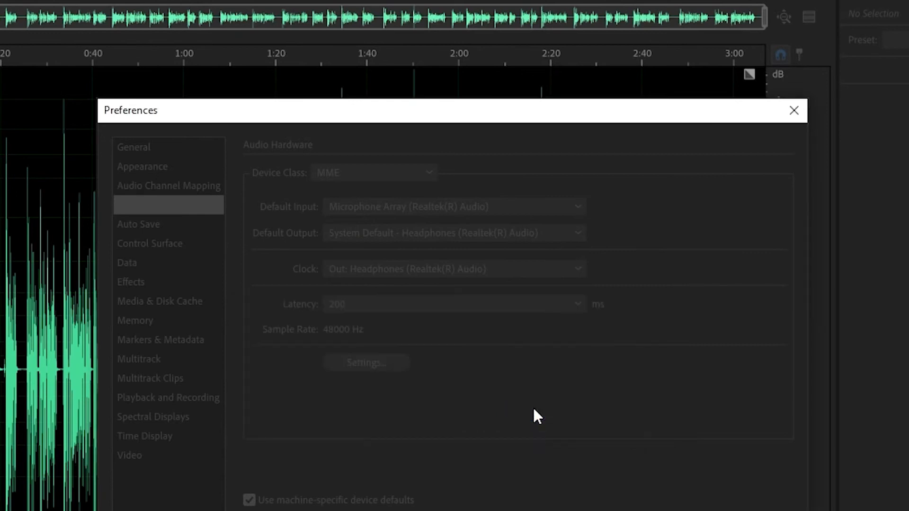